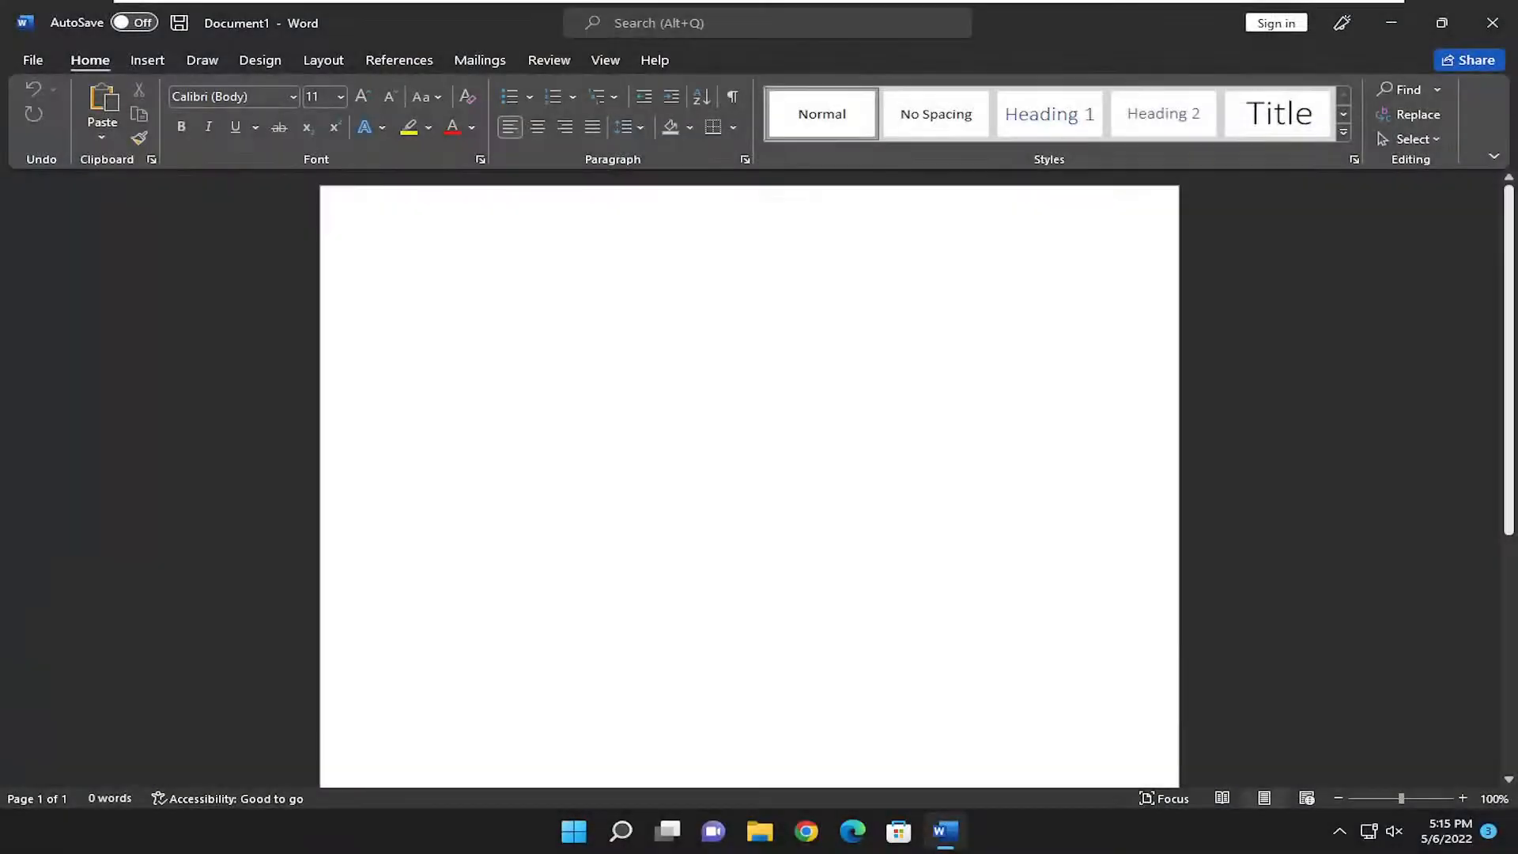
- From the blank page, open the Insert tab's Page Number menu and browse Top of Page styles
{"action": "left_click", "coordinate": [419, 284]}
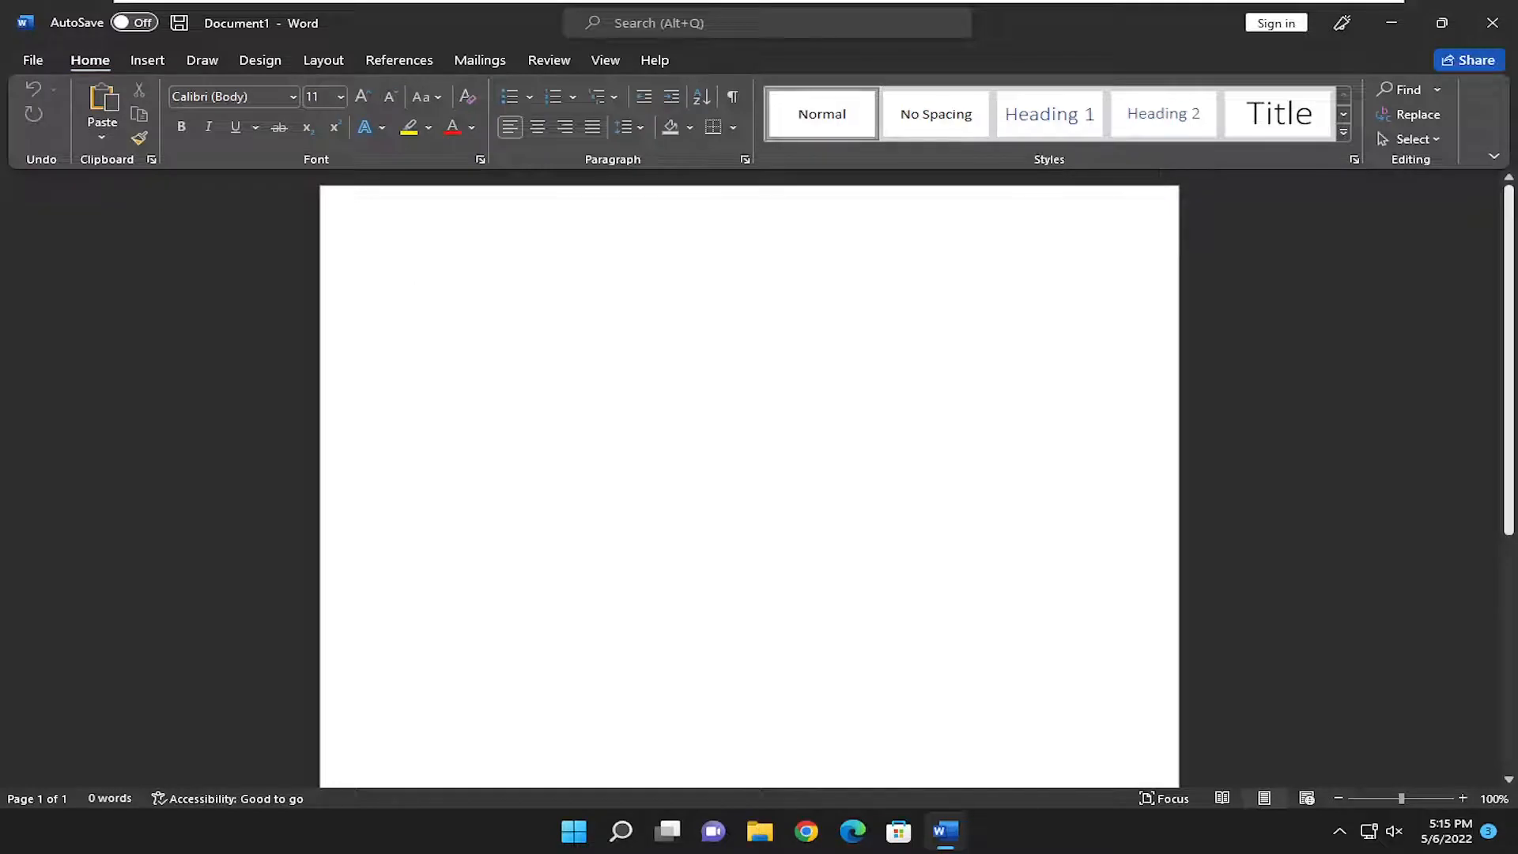
{"action": "left_click", "coordinate": [419, 284]}
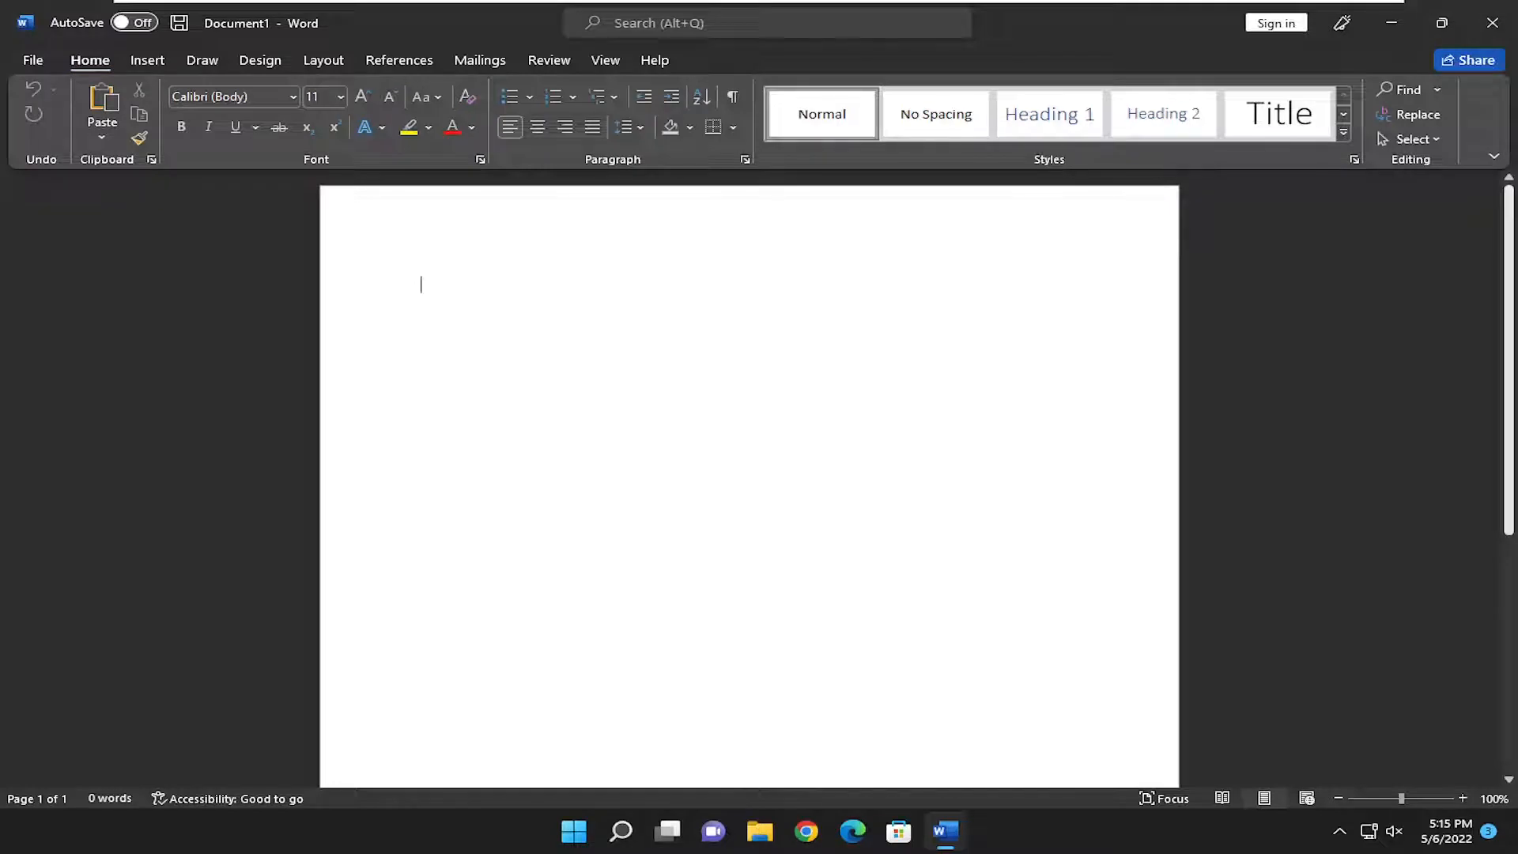
{"action": "mouse_move", "coordinate": [143, 83]}
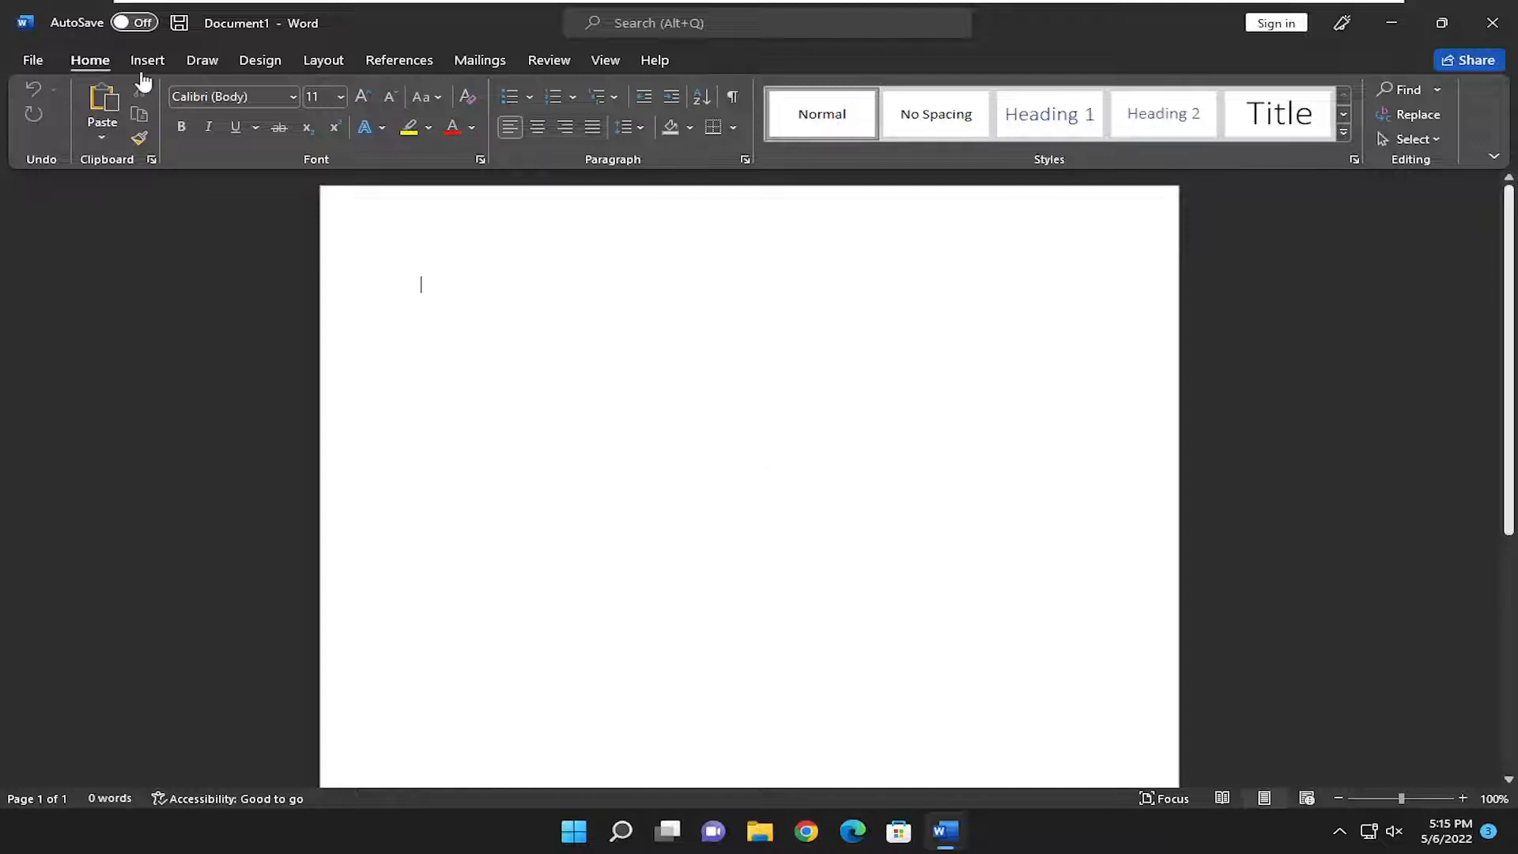
{"action": "left_click", "coordinate": [147, 61]}
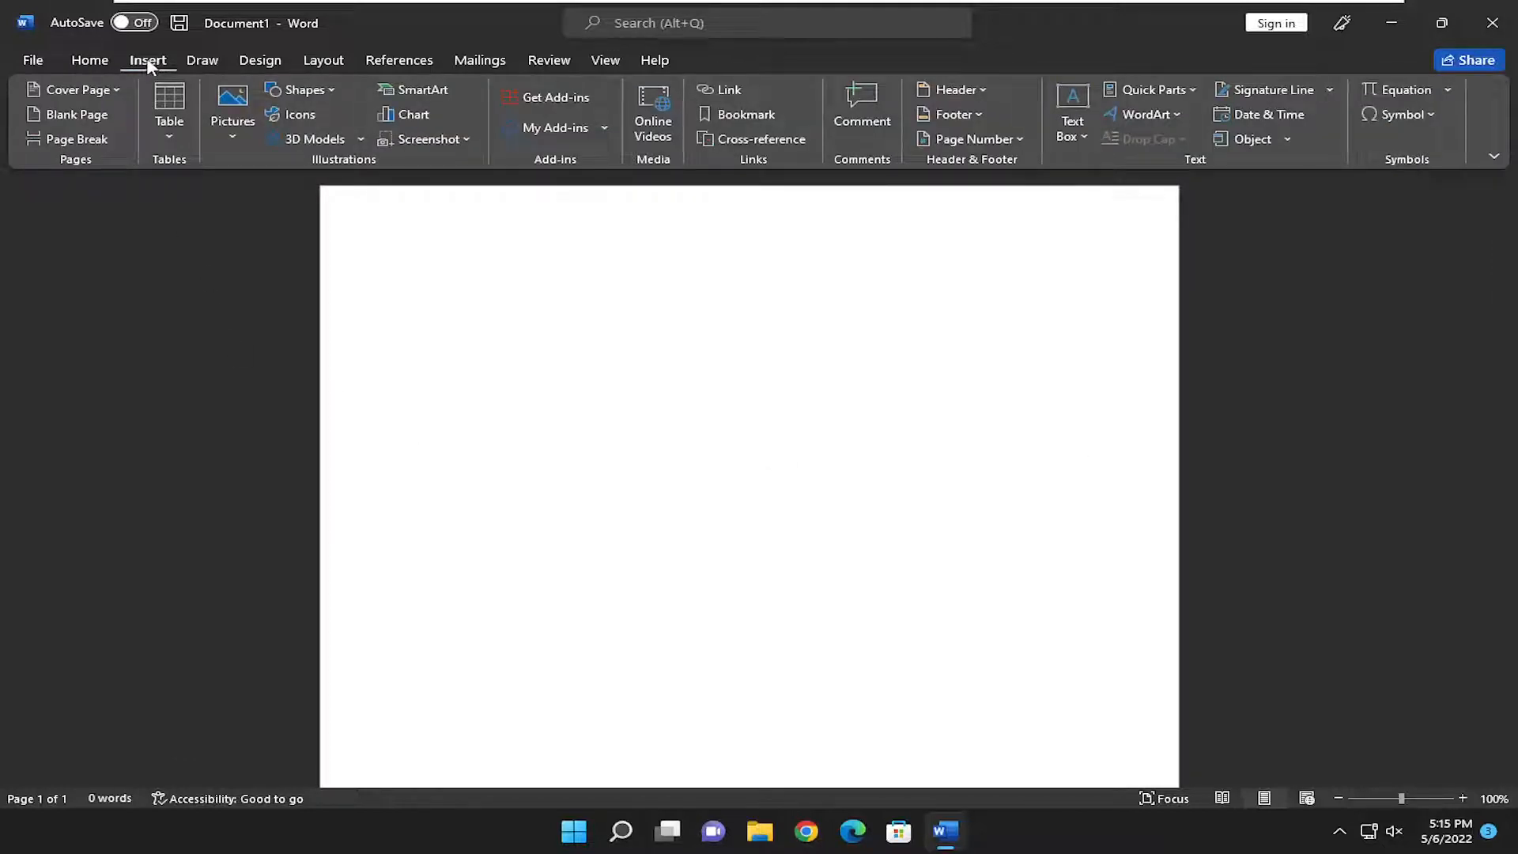
{"action": "mouse_move", "coordinate": [965, 162]}
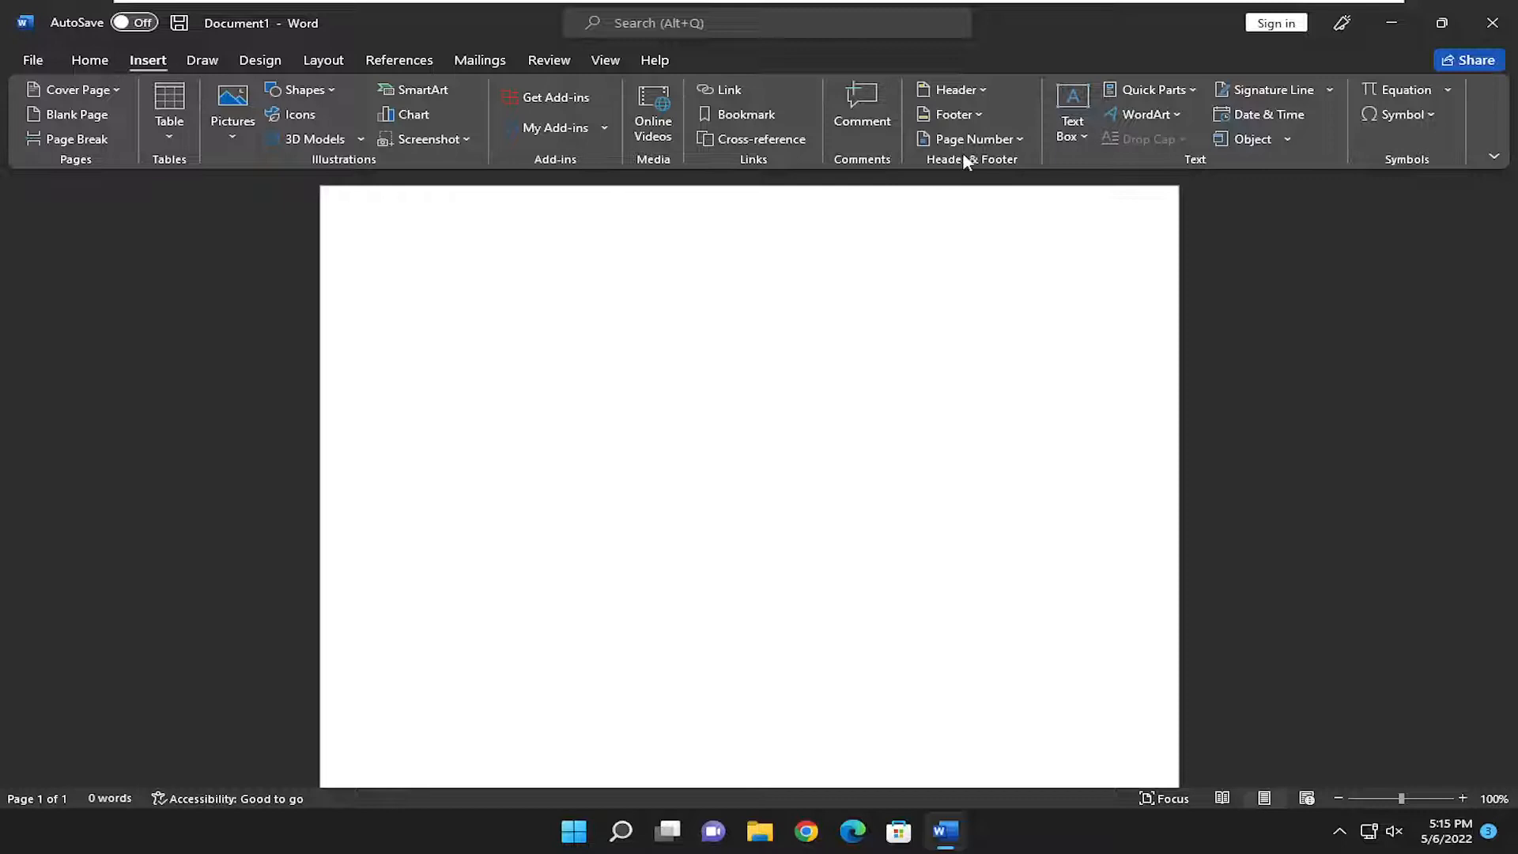
{"action": "mouse_move", "coordinate": [647, 73]}
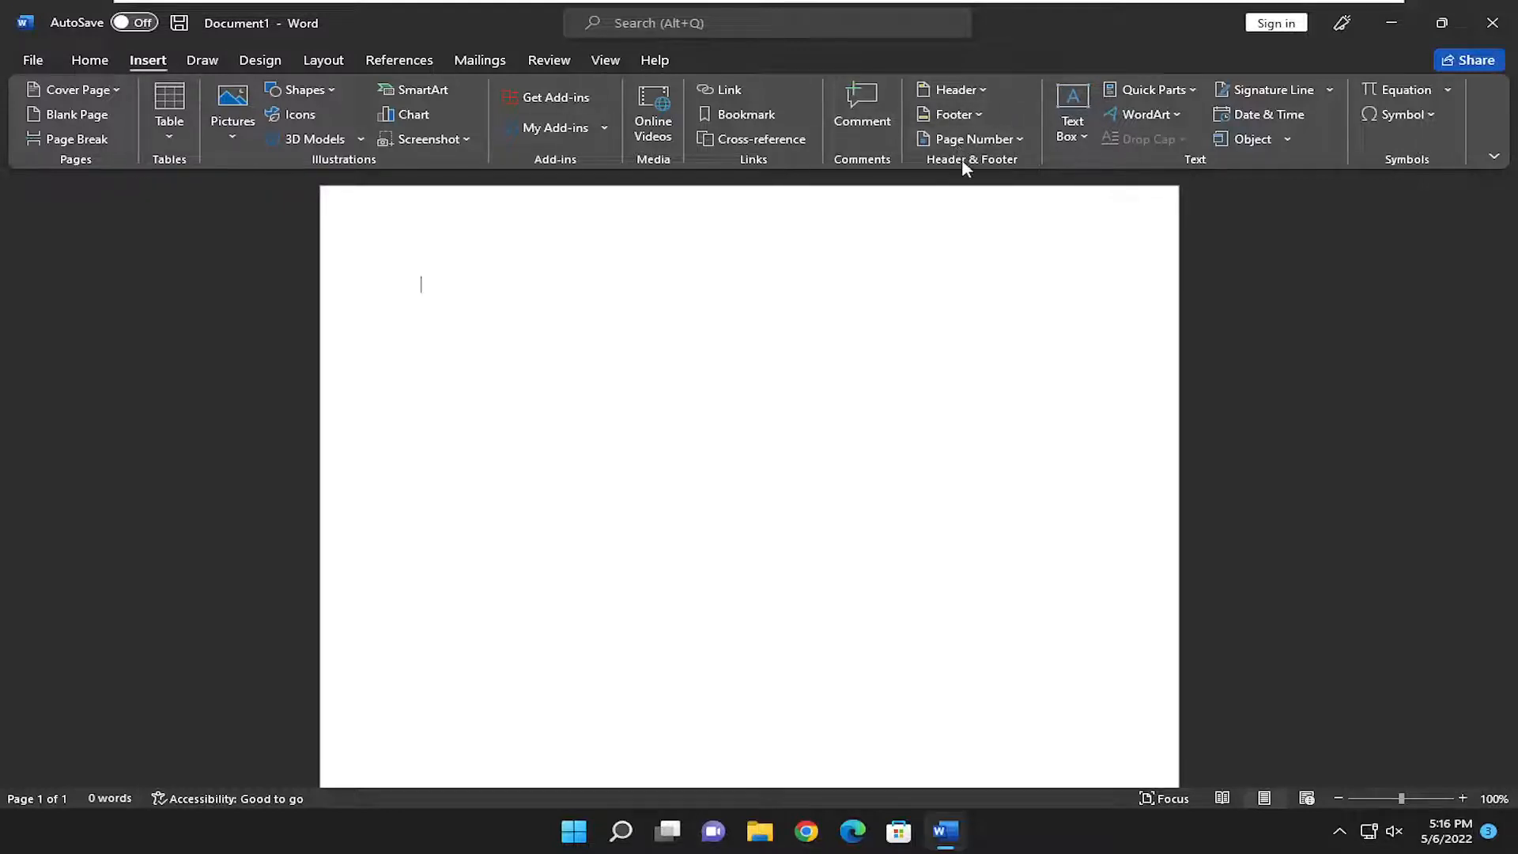
{"action": "left_click", "coordinate": [971, 139]}
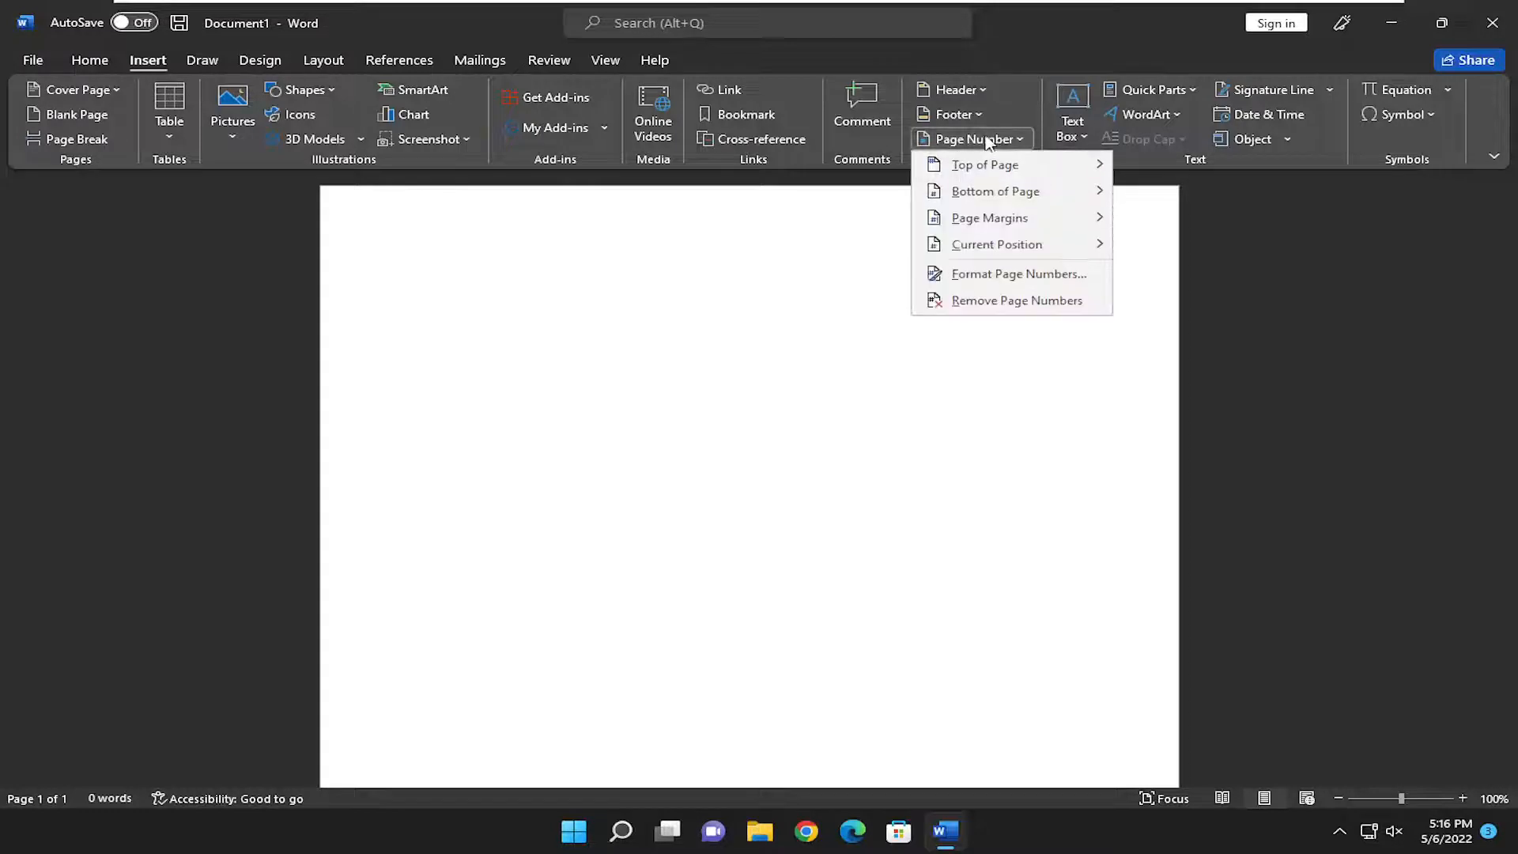
{"action": "mouse_move", "coordinate": [1017, 145]}
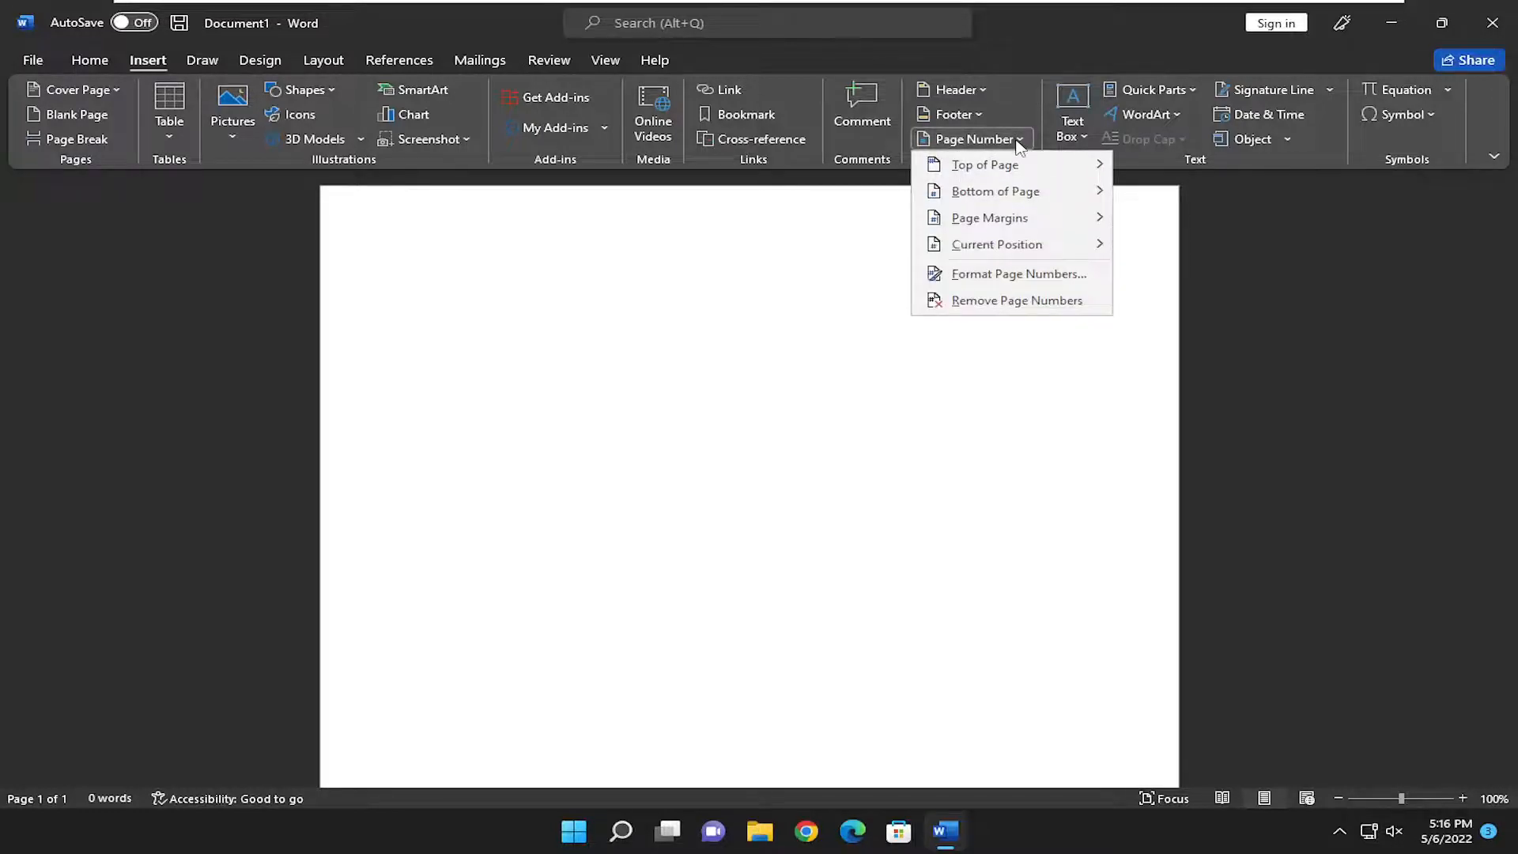
{"action": "mouse_move", "coordinate": [1030, 159]}
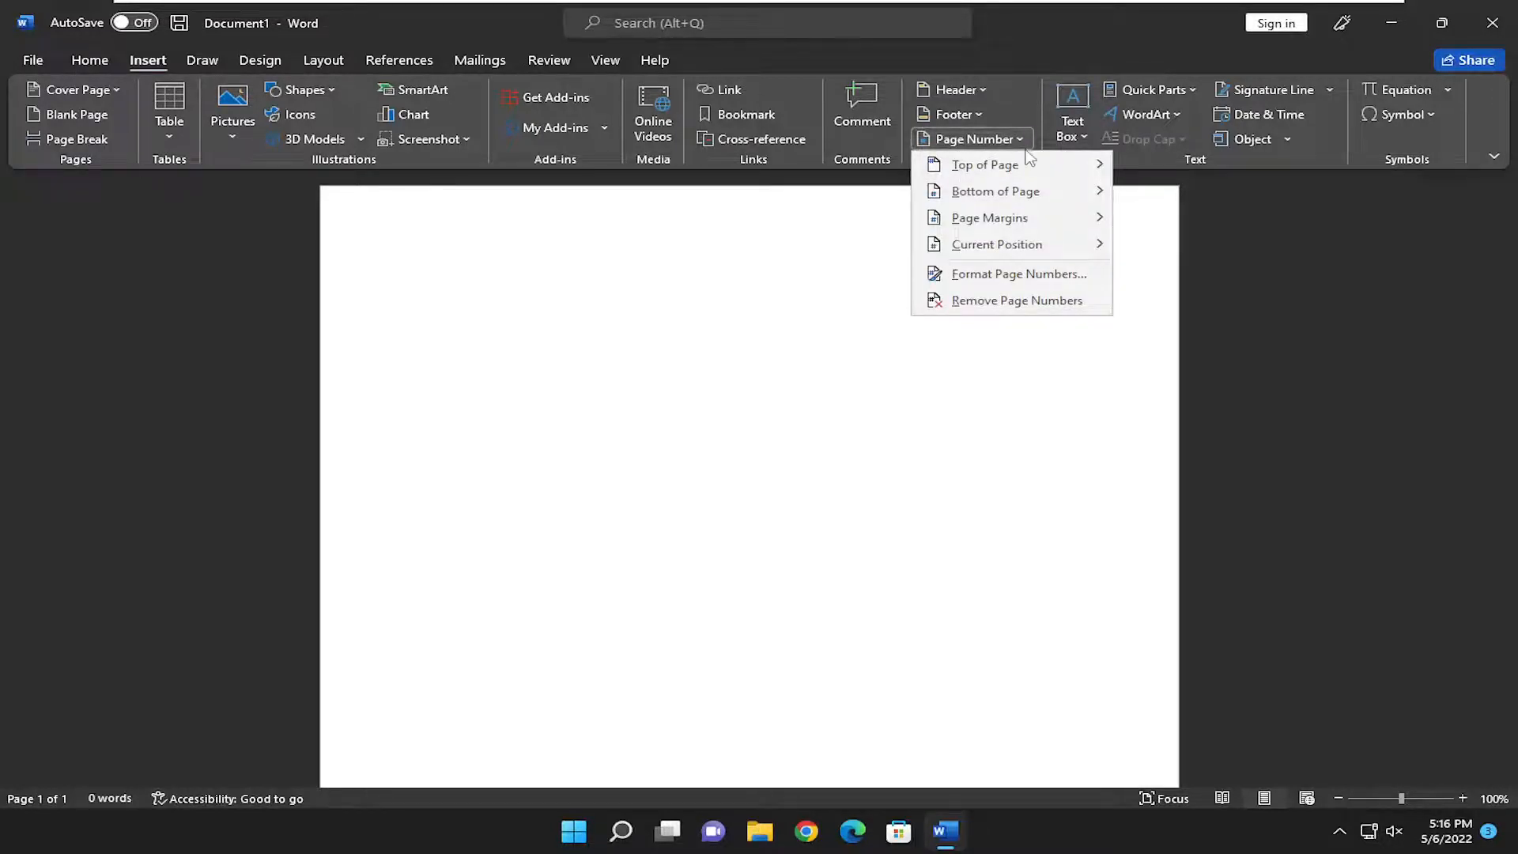
{"action": "left_click", "coordinate": [985, 164]}
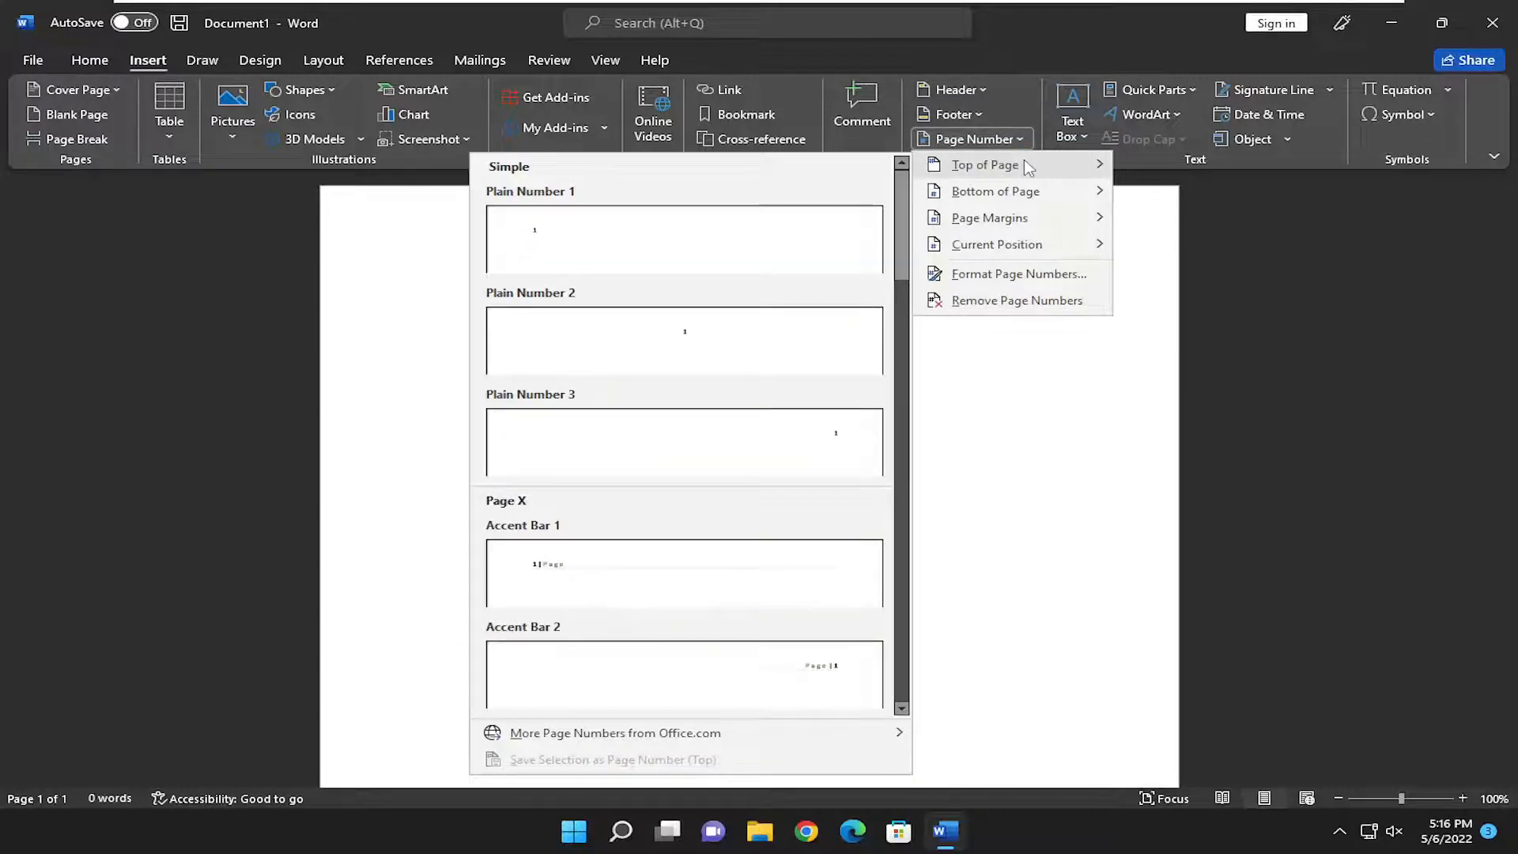
{"action": "mouse_move", "coordinate": [684, 445]}
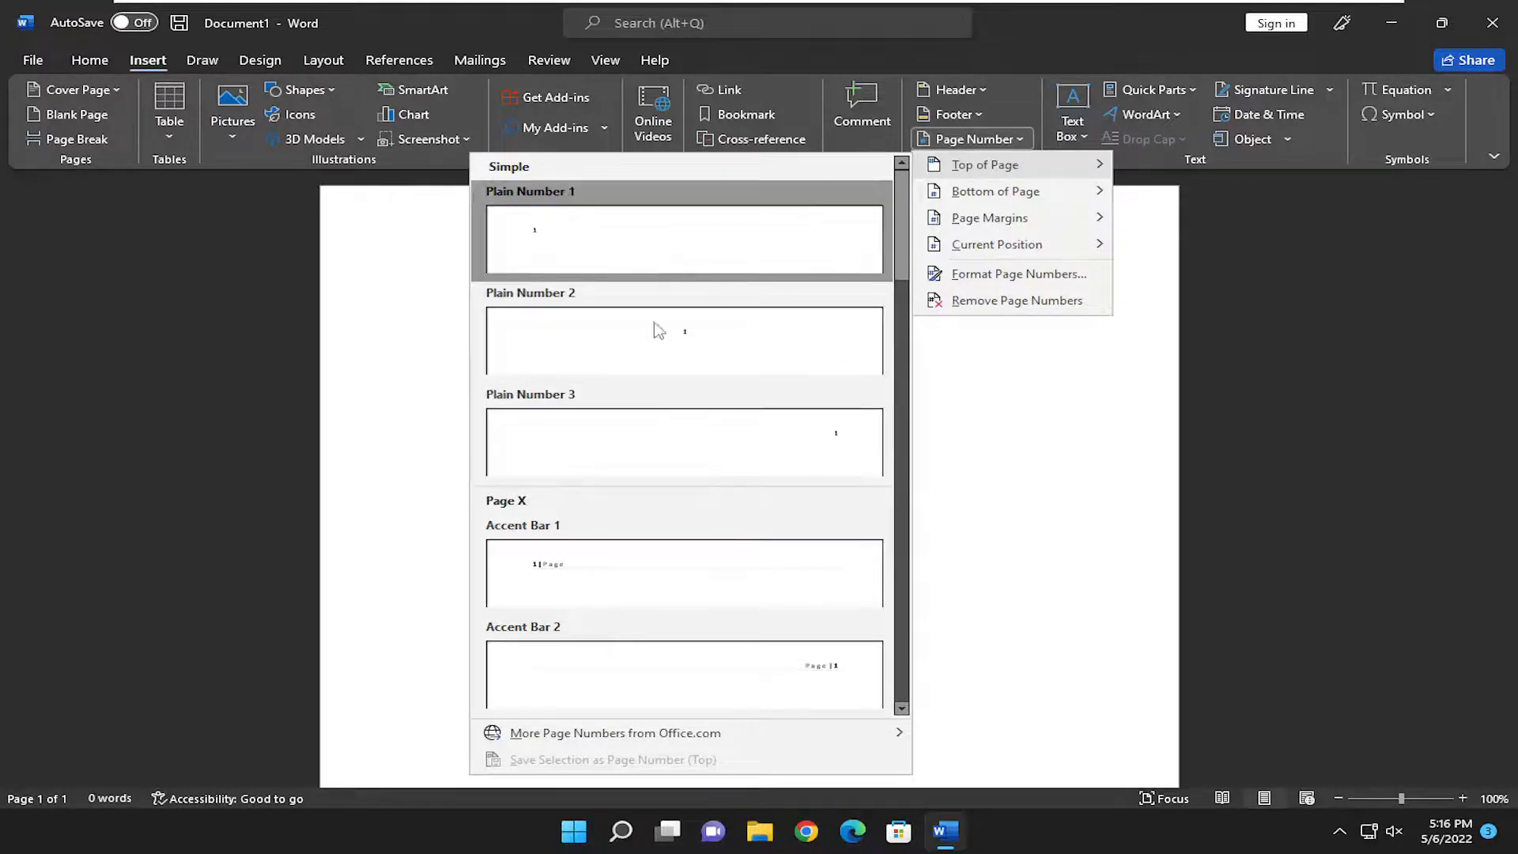
{"action": "mouse_move", "coordinate": [828, 453]}
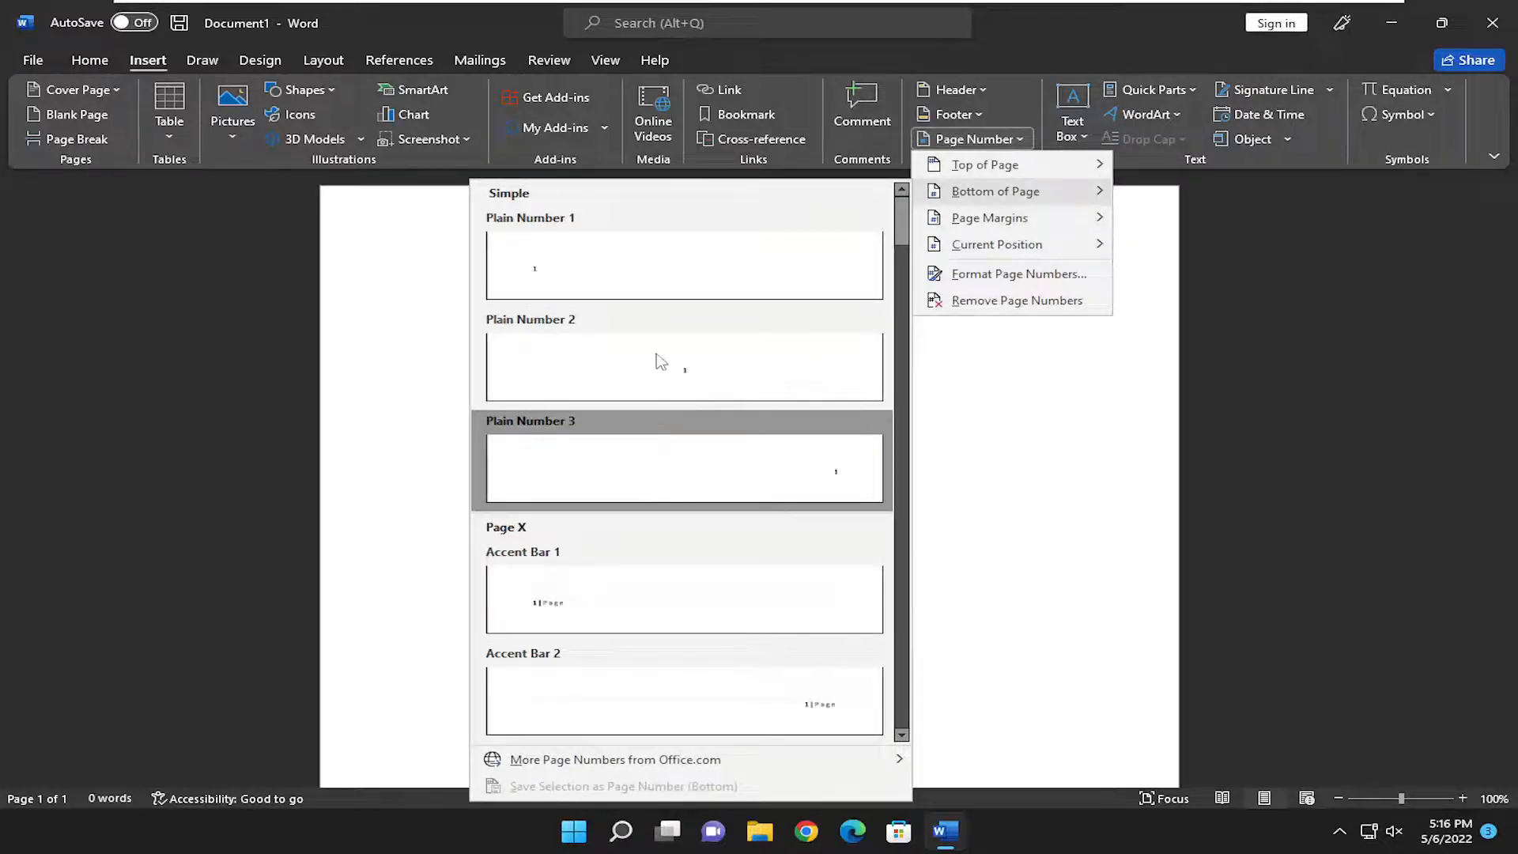
{"action": "mouse_move", "coordinate": [666, 481]}
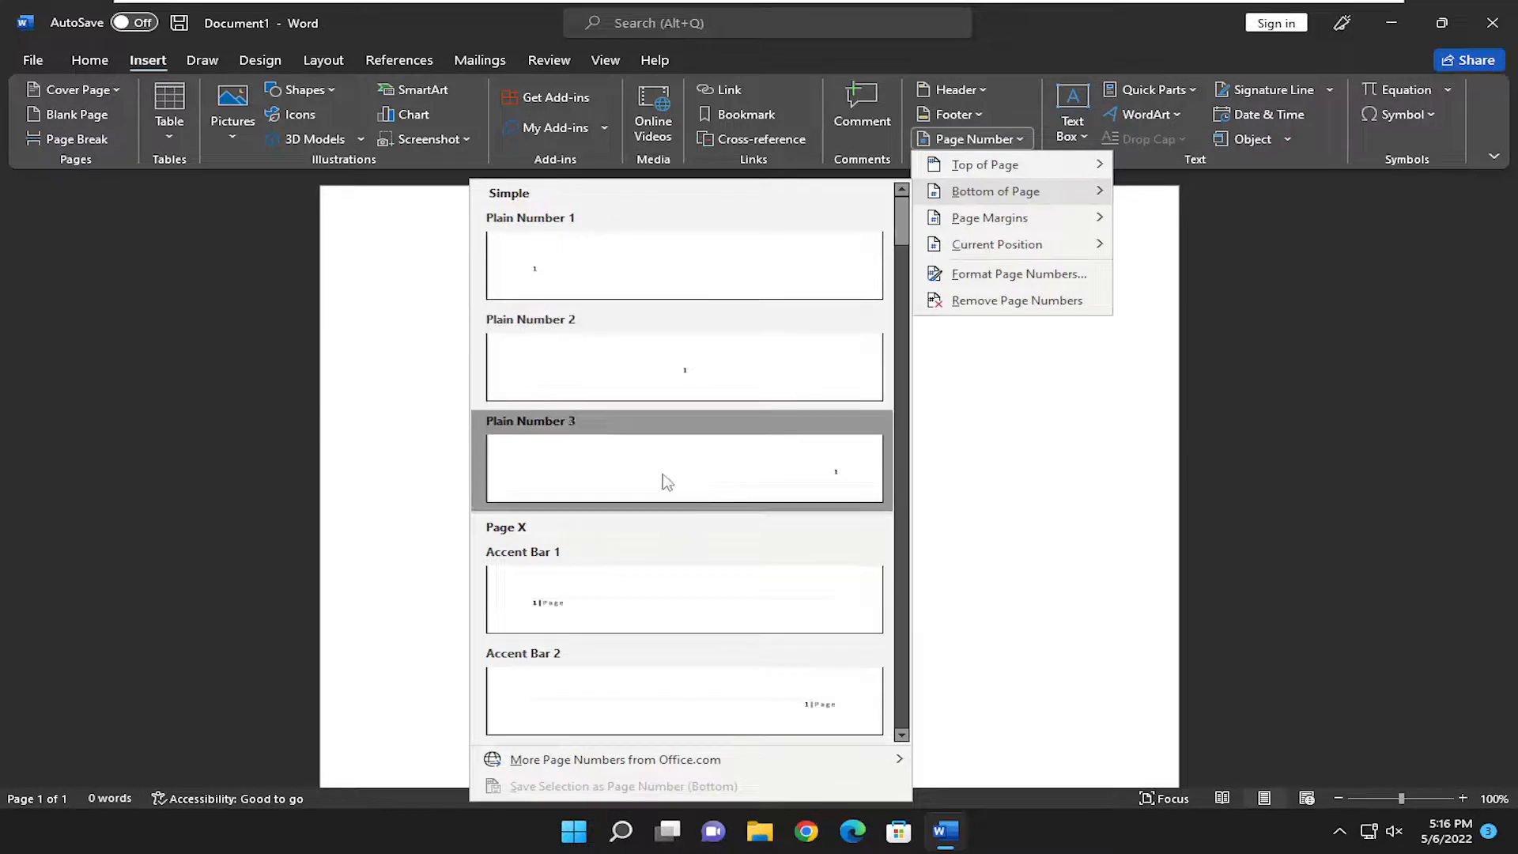
- Insert Plain Number 3 under Bottom of Page, placing page number 1 at the footer's right
{"action": "left_click", "coordinate": [683, 469]}
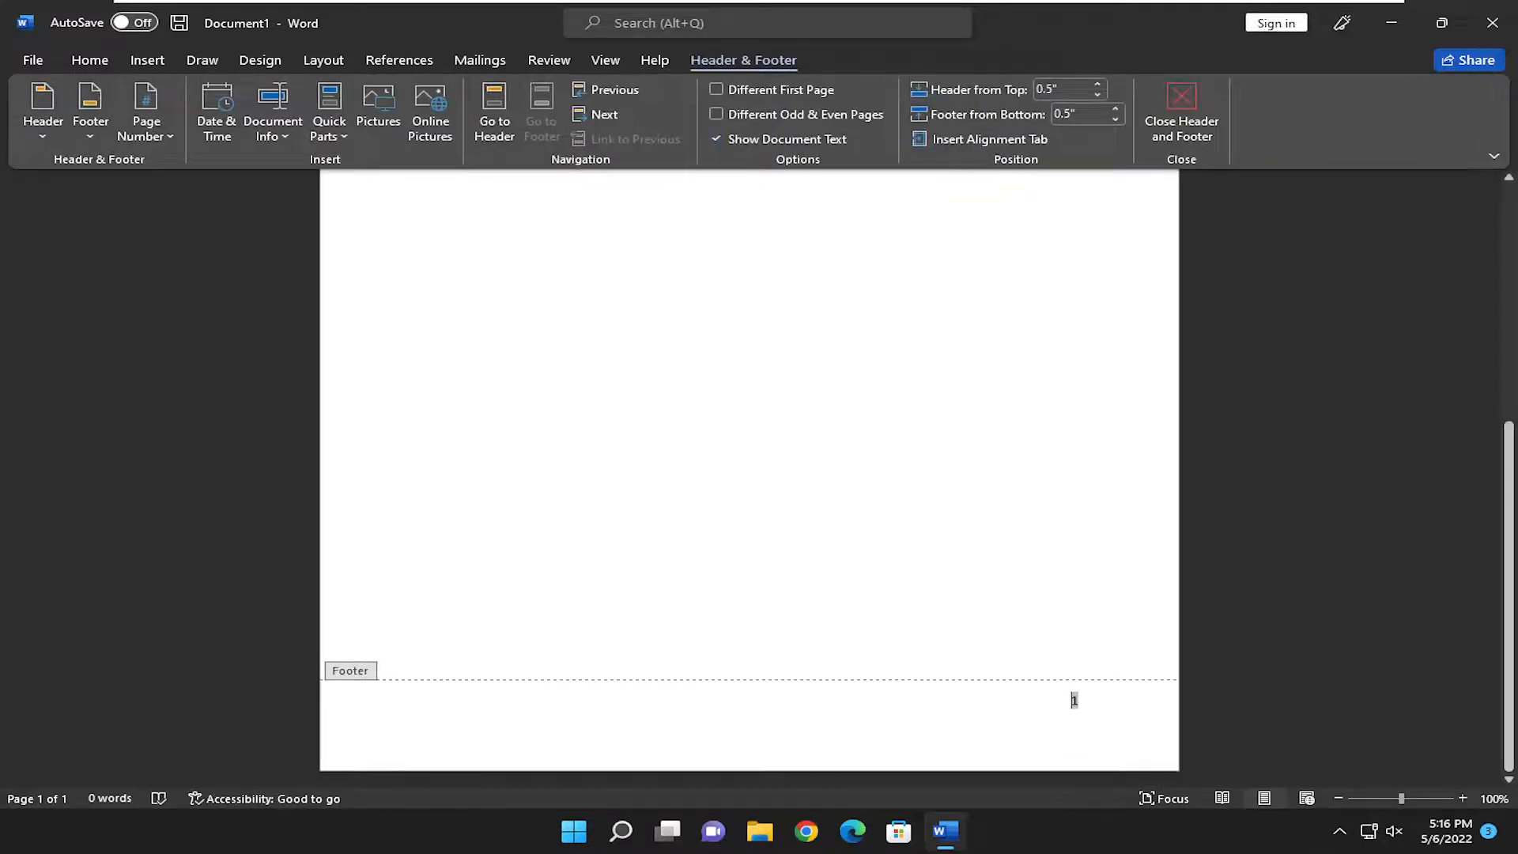
{"action": "mouse_move", "coordinate": [1171, 205]}
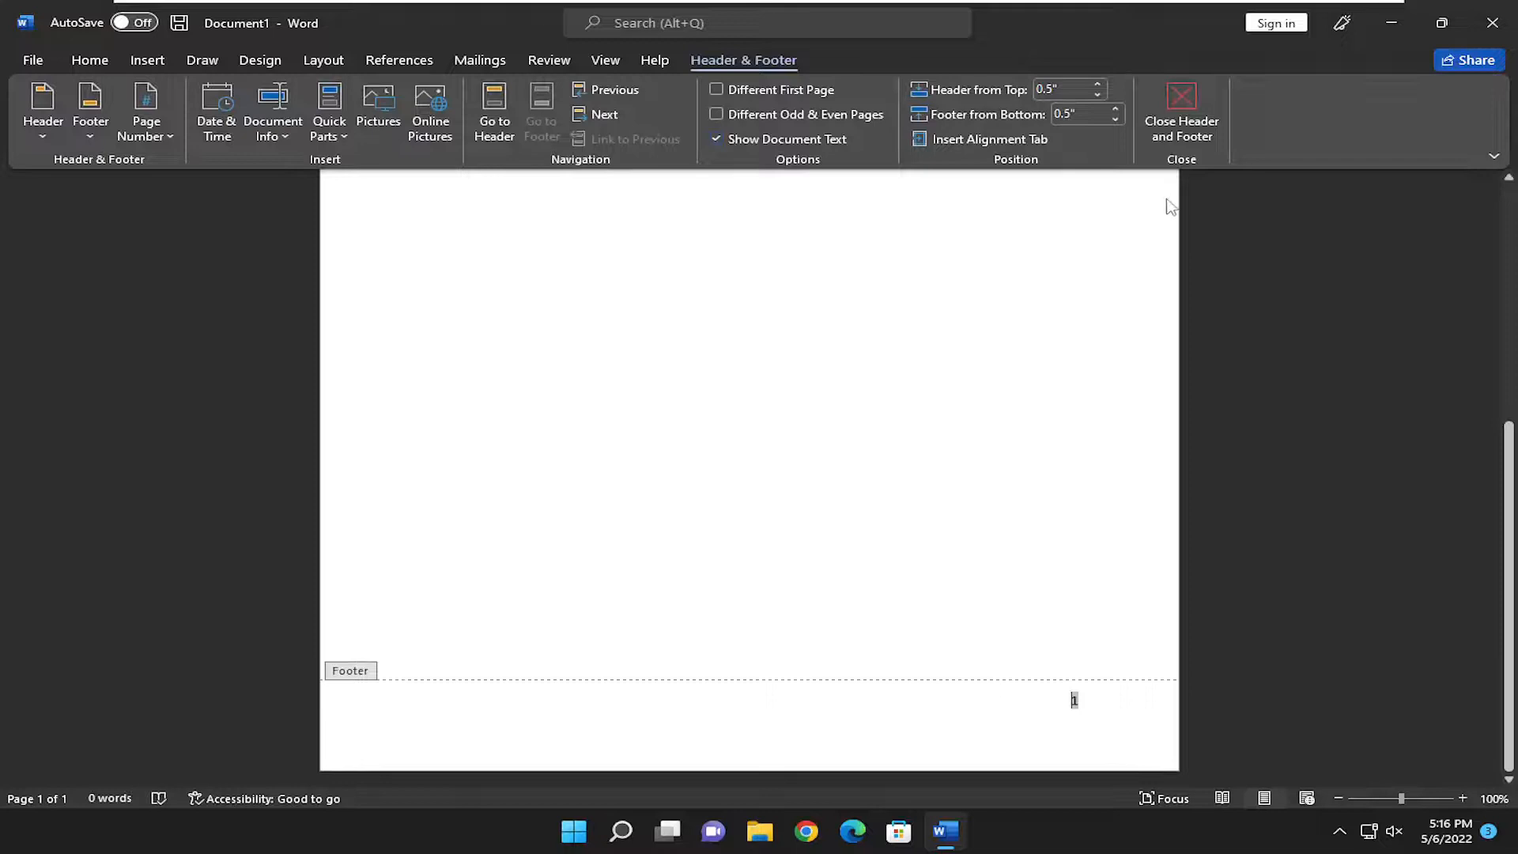
- Close Header and Footer and place the cursor back in the blank document body
{"action": "left_click", "coordinate": [1181, 111]}
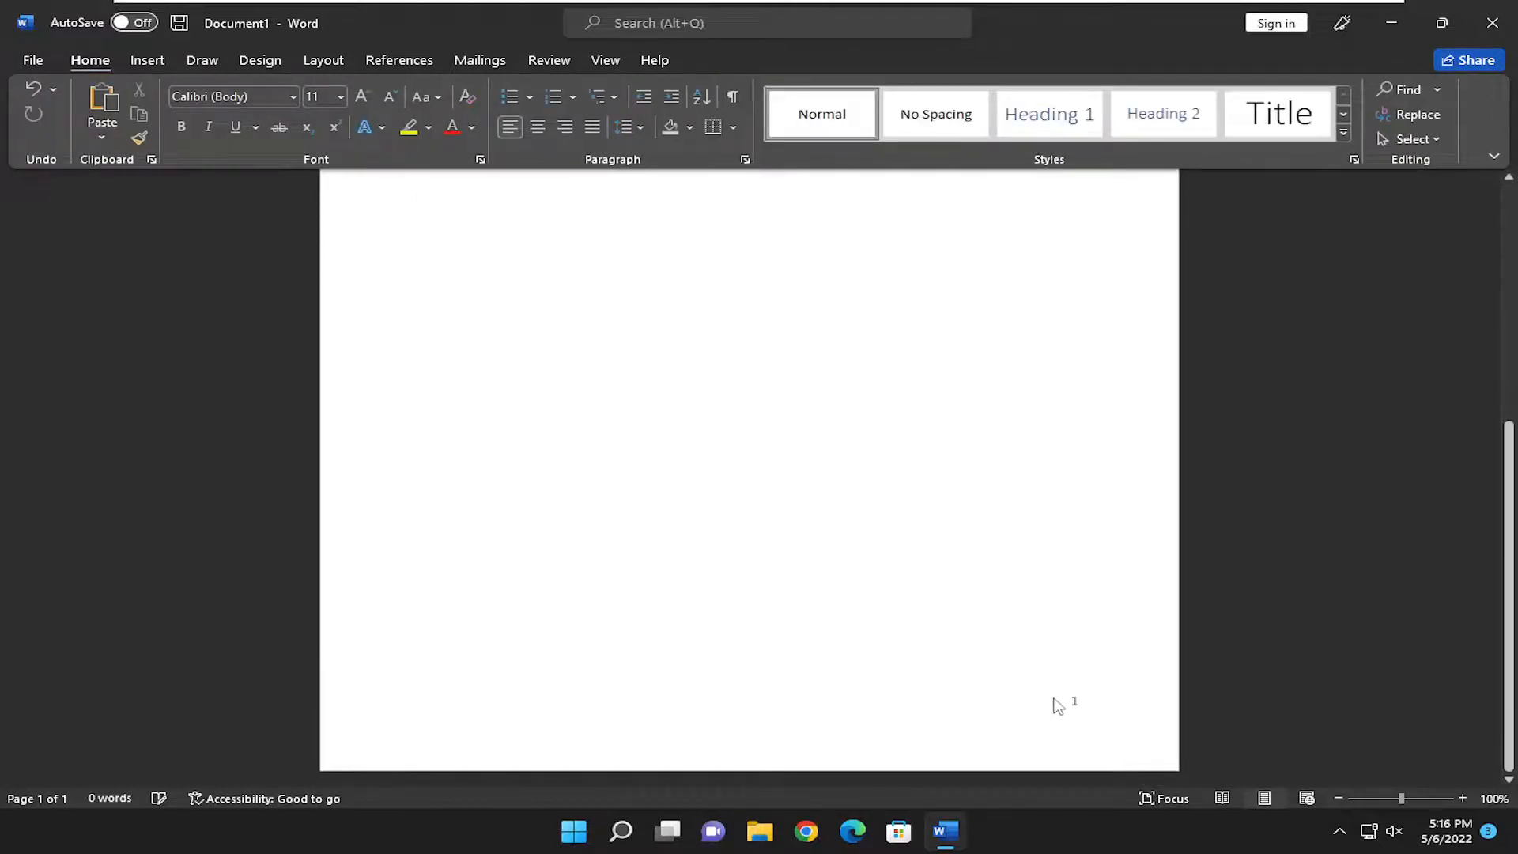
{"action": "mouse_move", "coordinate": [1059, 704]}
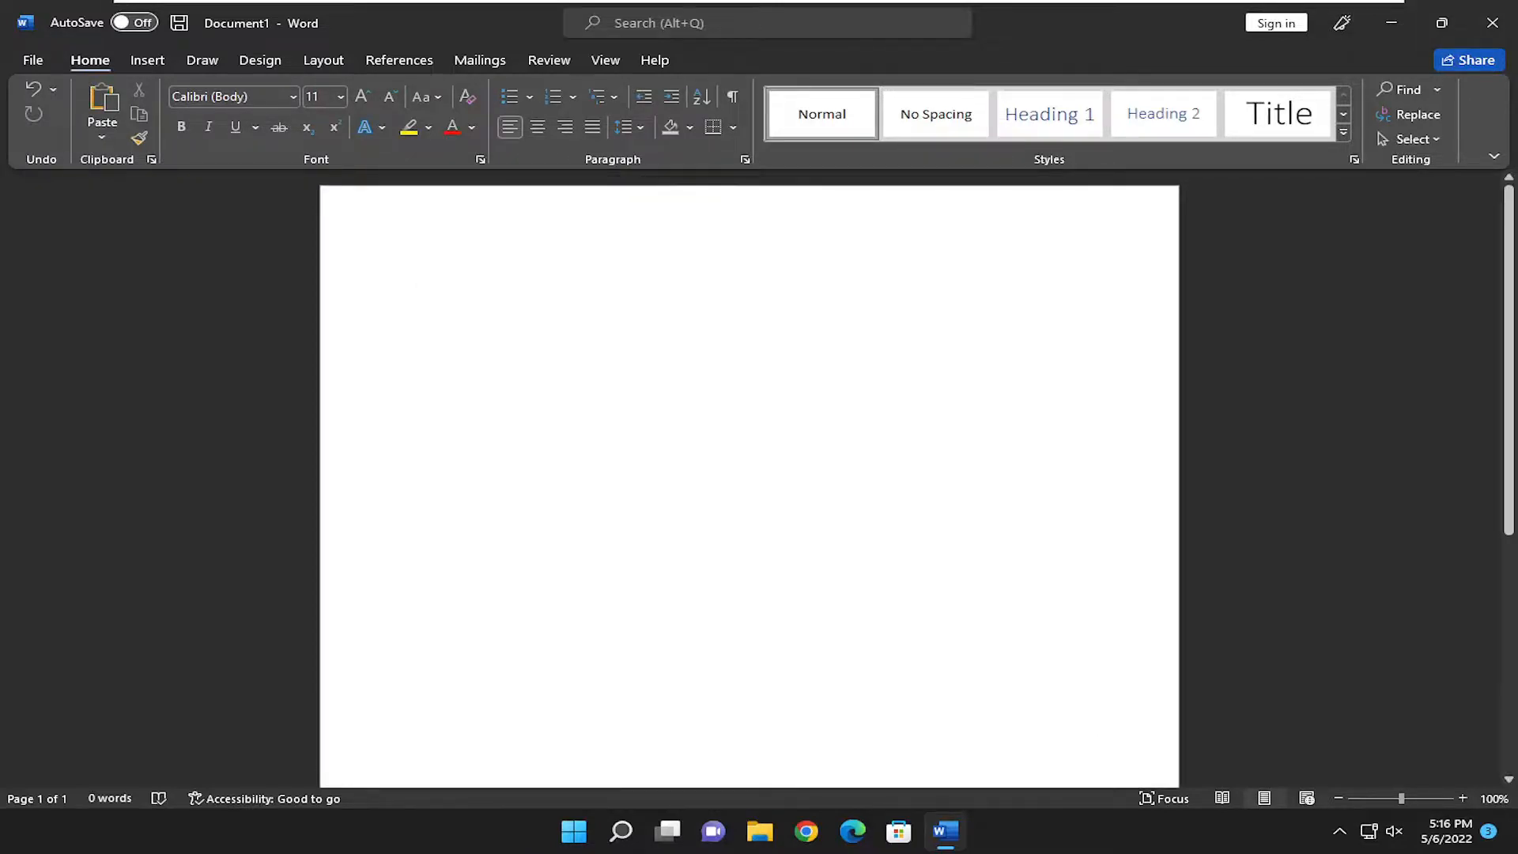
{"action": "left_click", "coordinate": [420, 284]}
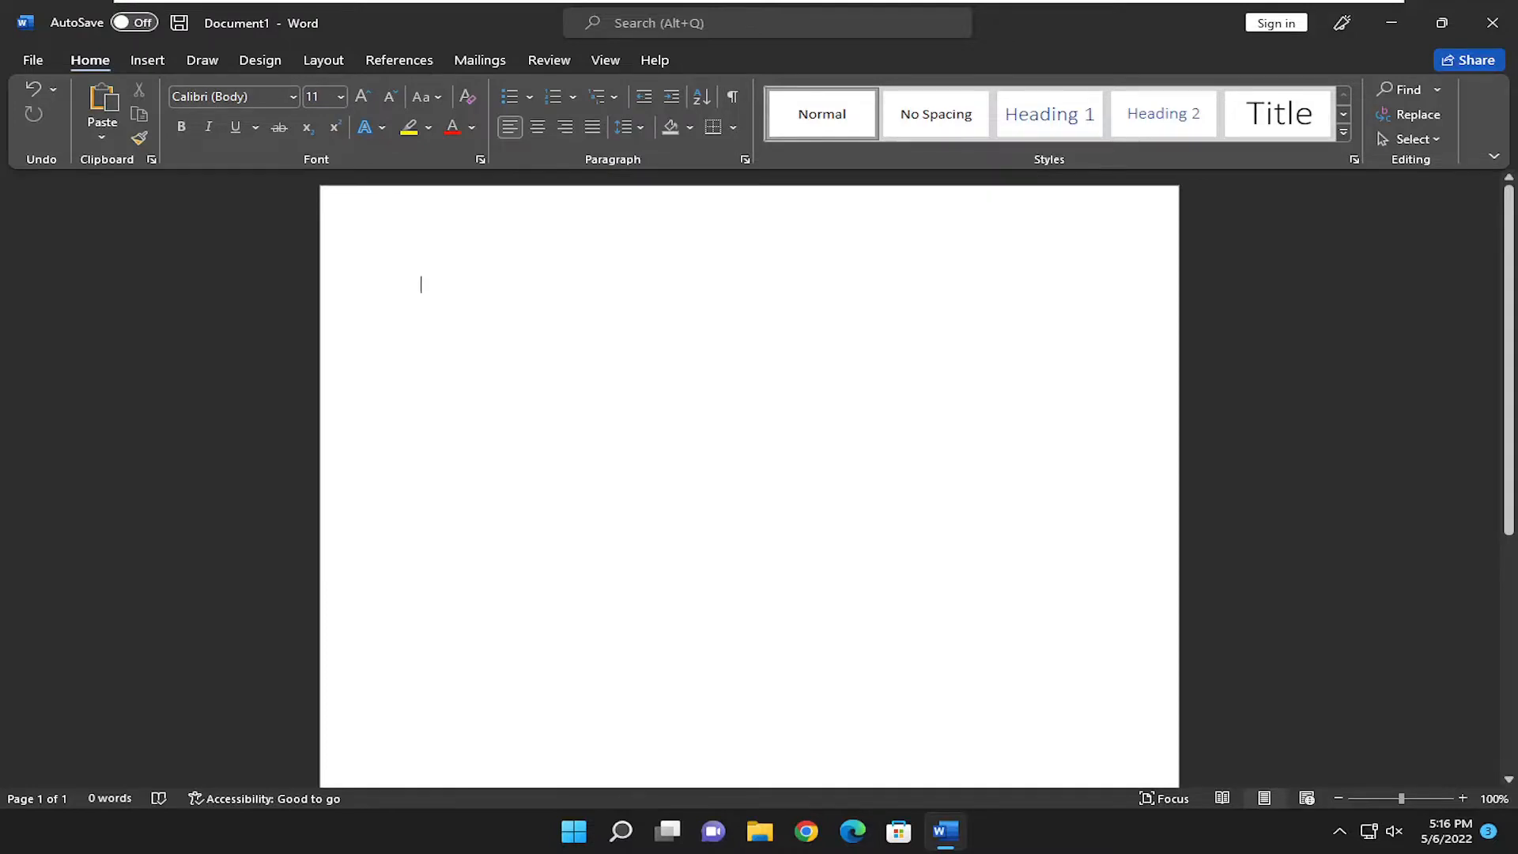